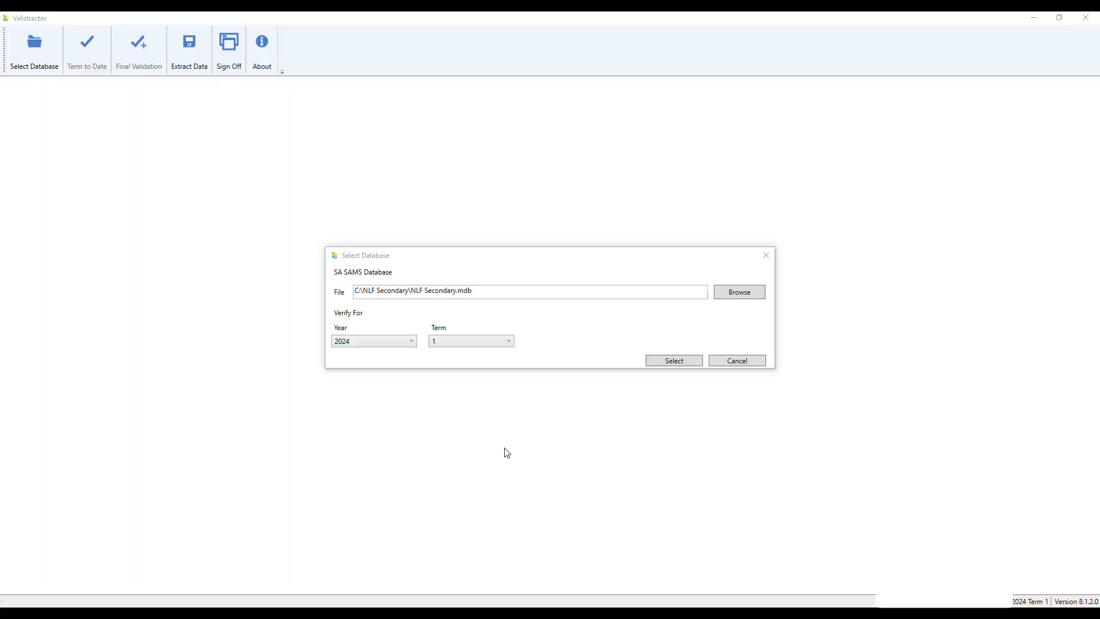
Step: Load the NLF Secondary.mdb database for Year 2024, Term 1 verification
left_click(738, 292)
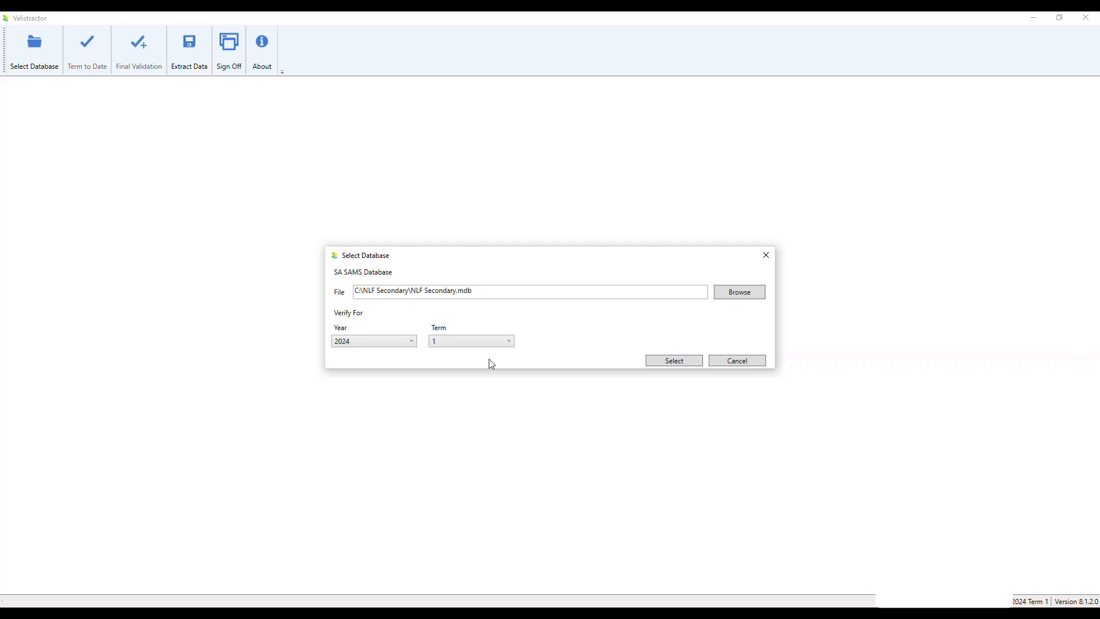
left_click(672, 360)
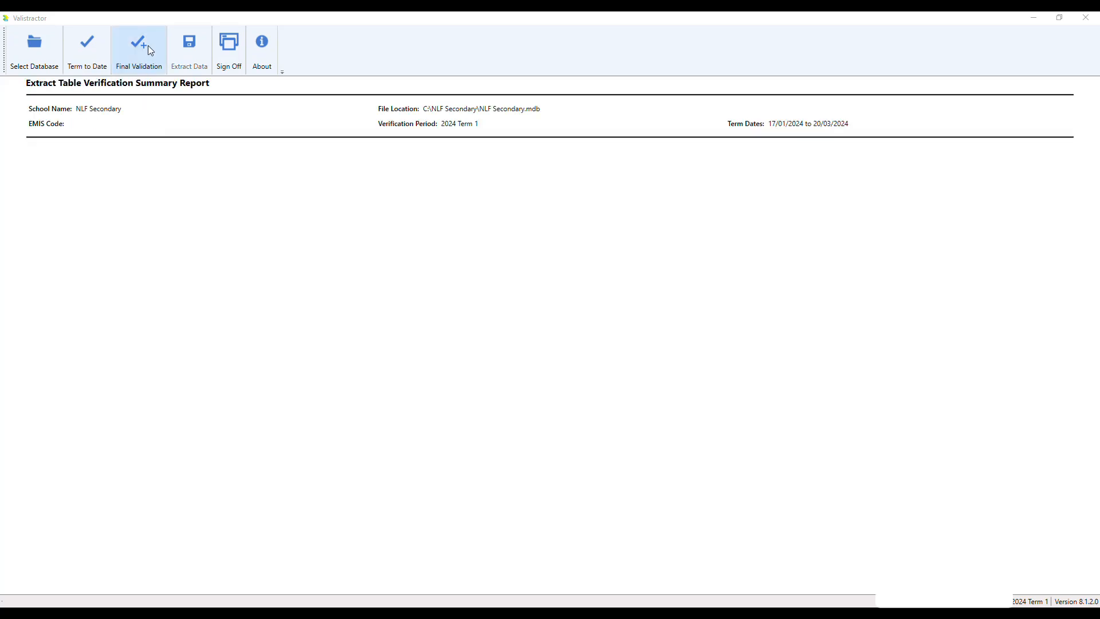
mouse_move(149, 55)
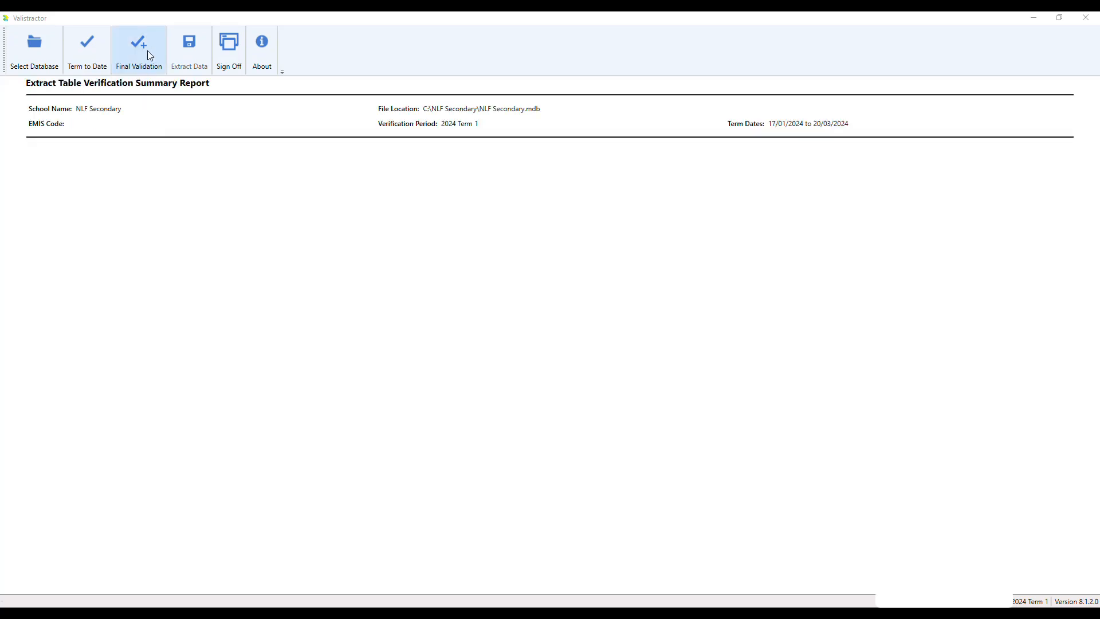
Step: Run Final Validation to produce the Detail Data Verification report at 99.71% completeness
left_click(139, 46)
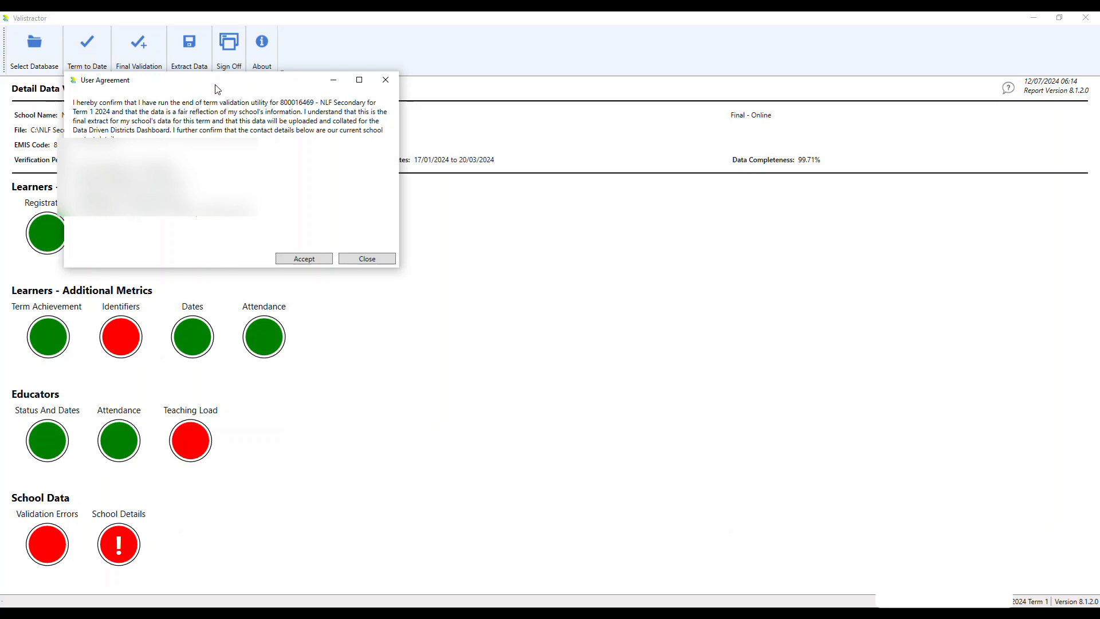
Step: Accept the user agreement so the Submit Data extraction begins with the Learner_Info table
left_click(303, 257)
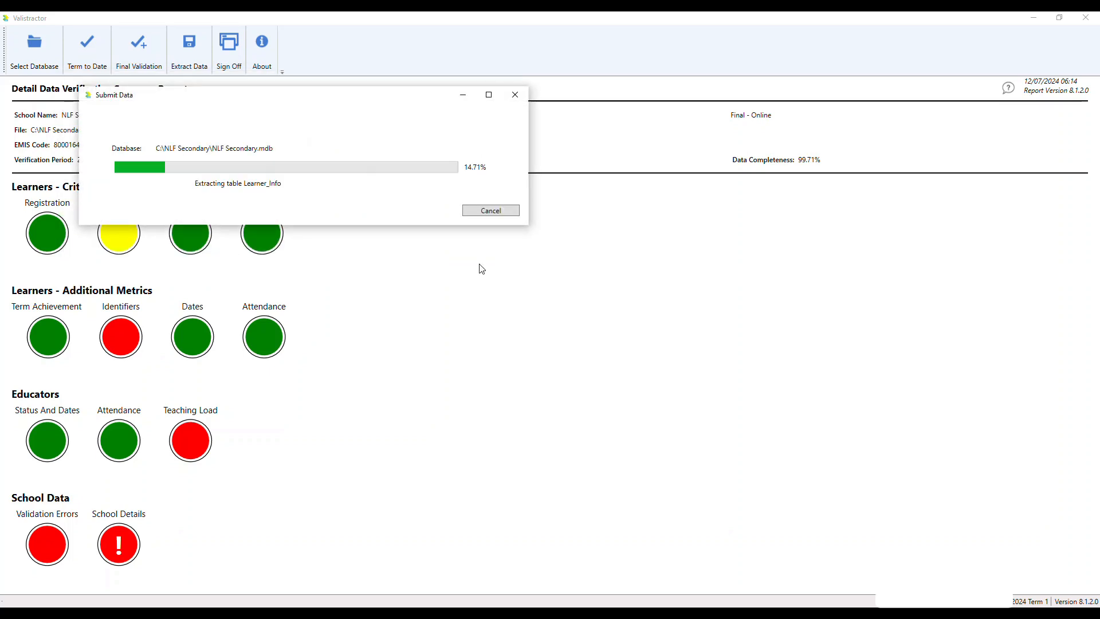